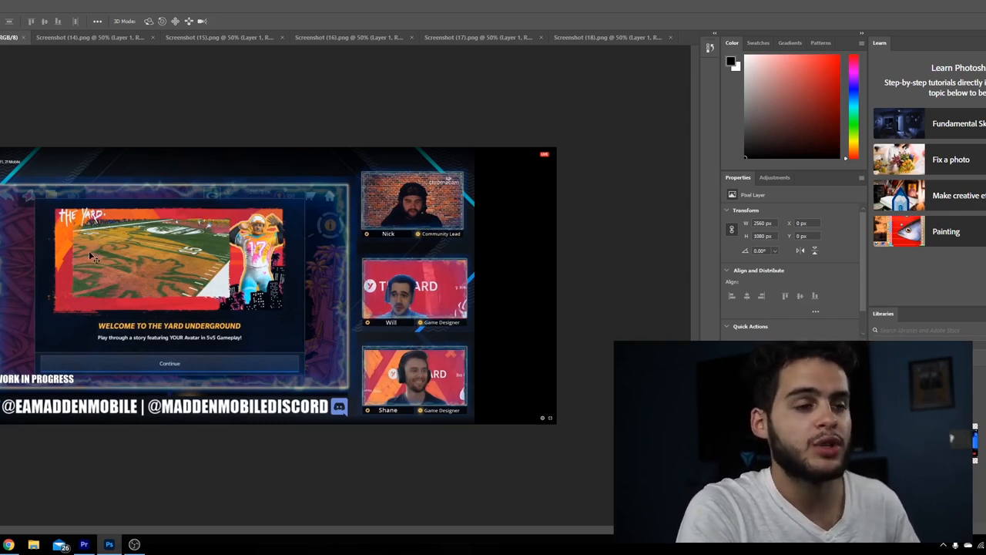
{"action": "mouse_move", "coordinate": [204, 296]}
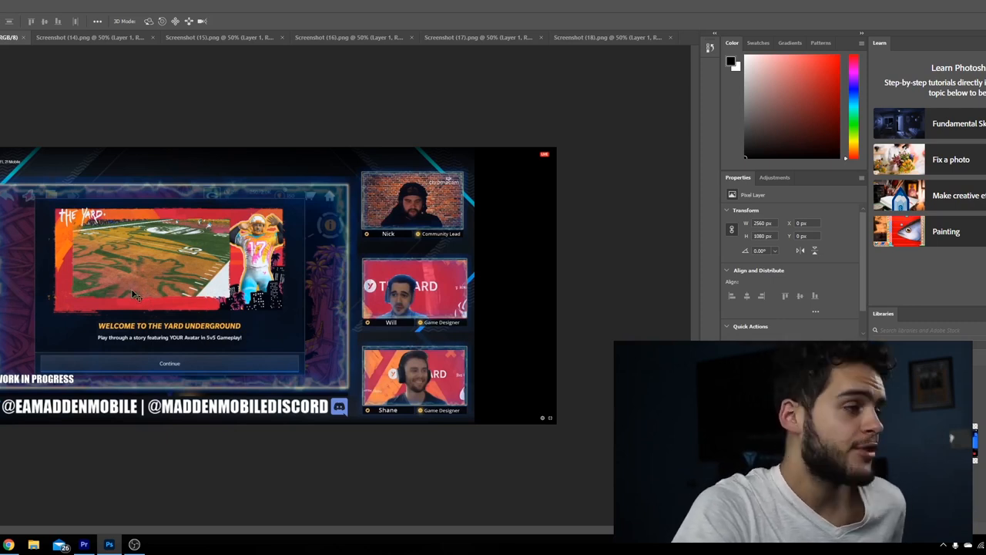
{"action": "mouse_move", "coordinate": [123, 285]}
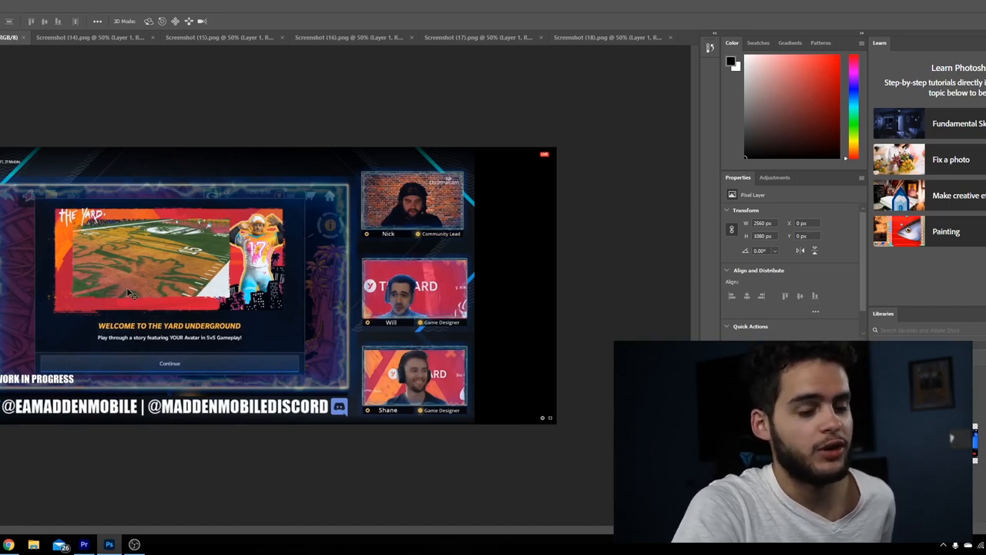
{"action": "mouse_move", "coordinate": [120, 280]}
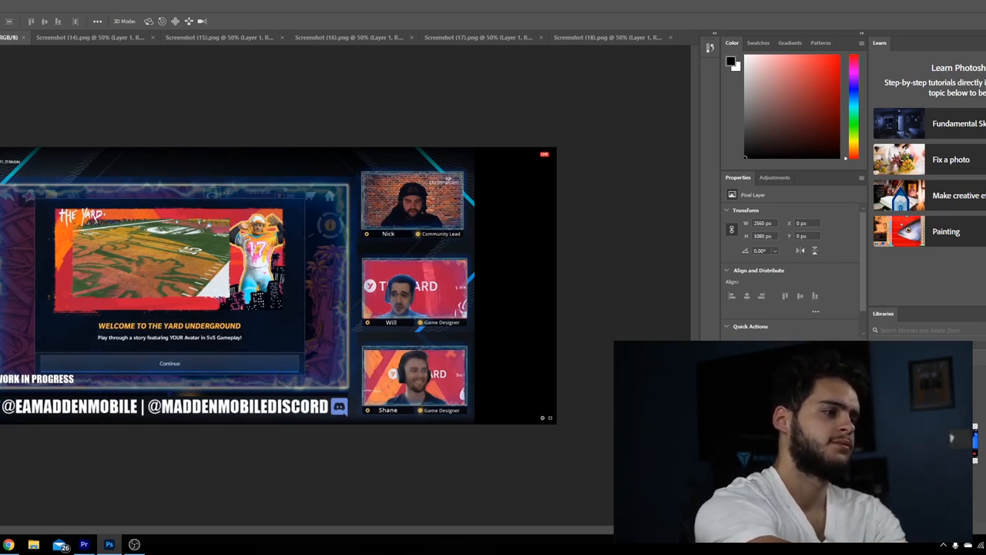
{"action": "mouse_move", "coordinate": [14, 112]}
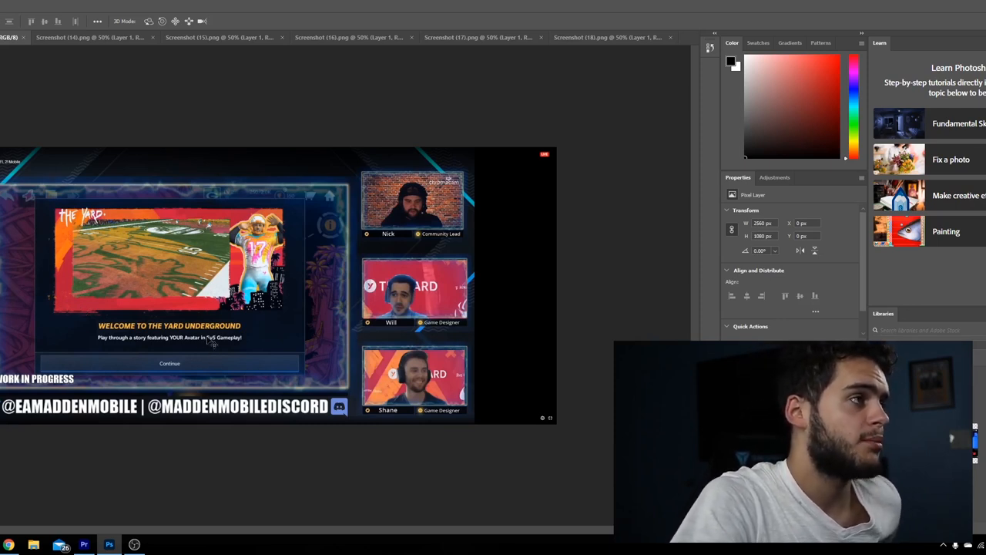
{"action": "mouse_move", "coordinate": [218, 376]}
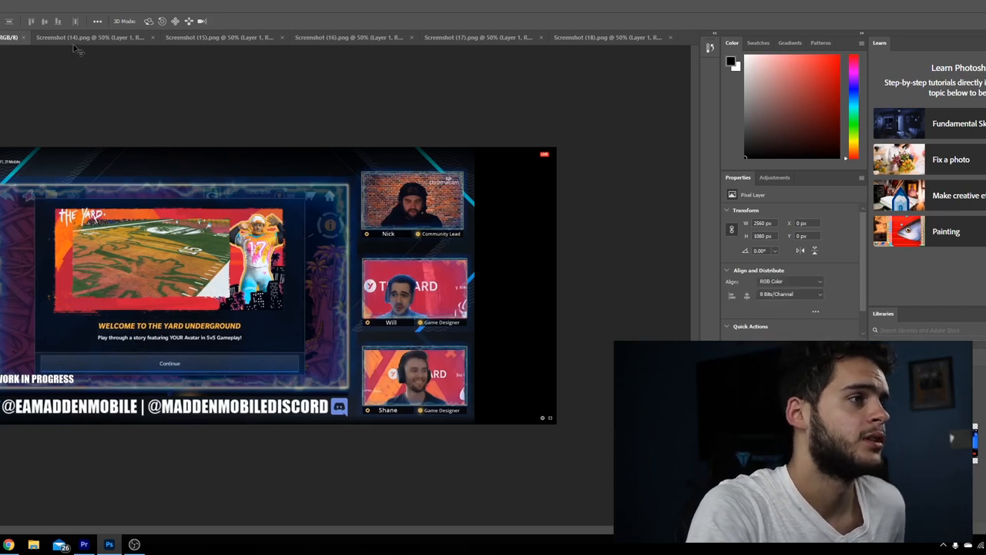
Switch to Screenshot (14).png showing the player behind the large orange emblem.
{"action": "left_click", "coordinate": [77, 37]}
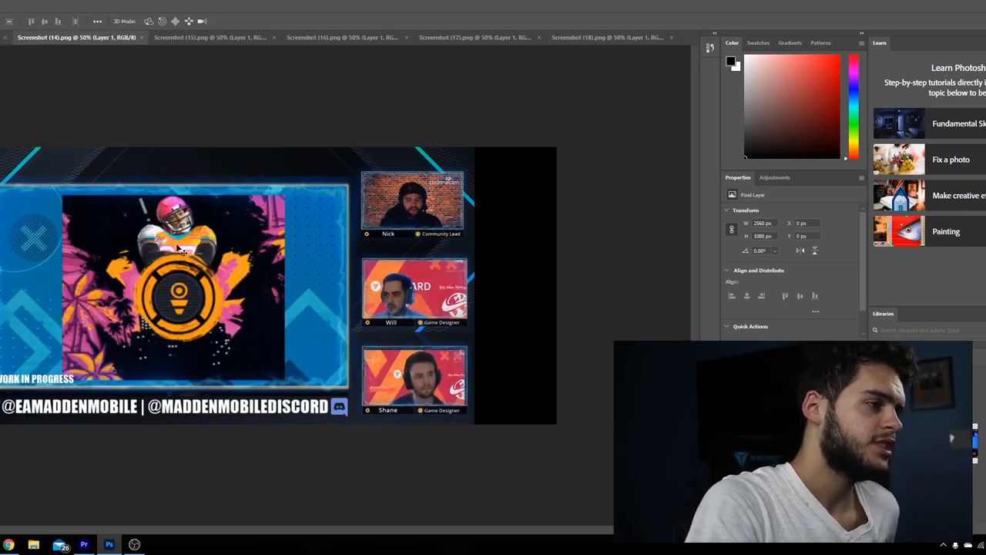
{"action": "mouse_move", "coordinate": [228, 300]}
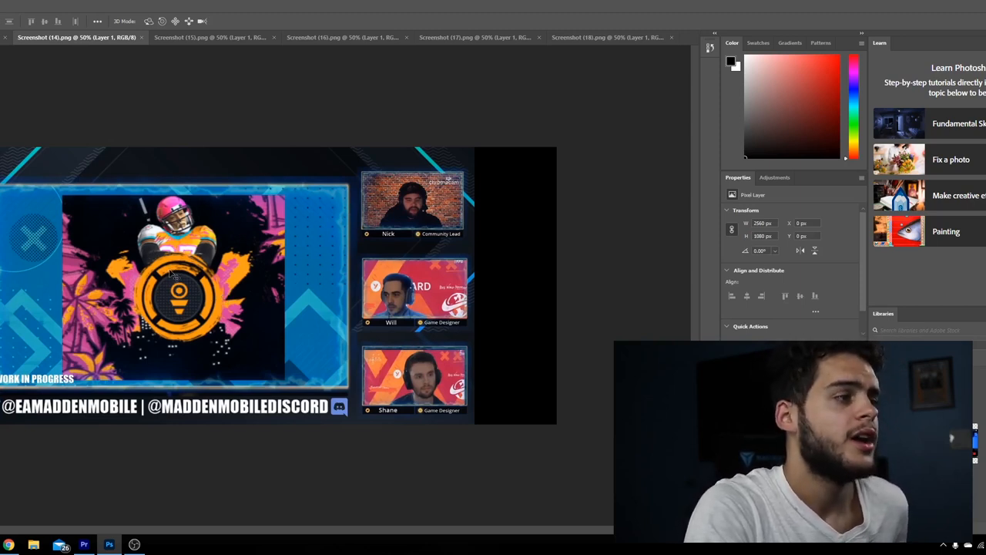
{"action": "mouse_move", "coordinate": [192, 280]}
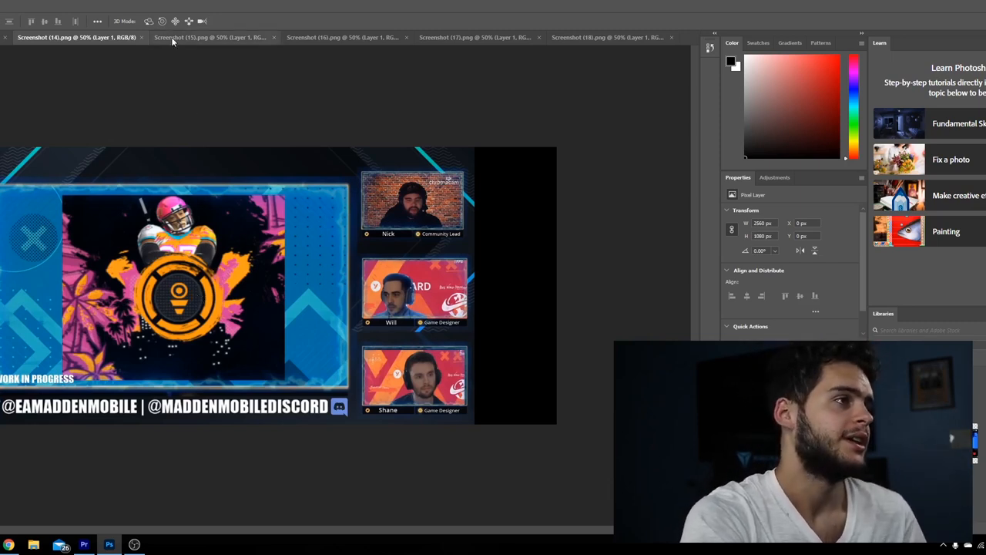
Step through the Gabe Waller dialogue and 5v5 game tabs to Screenshot (17).png's on-field gameplay.
{"action": "left_click", "coordinate": [207, 37]}
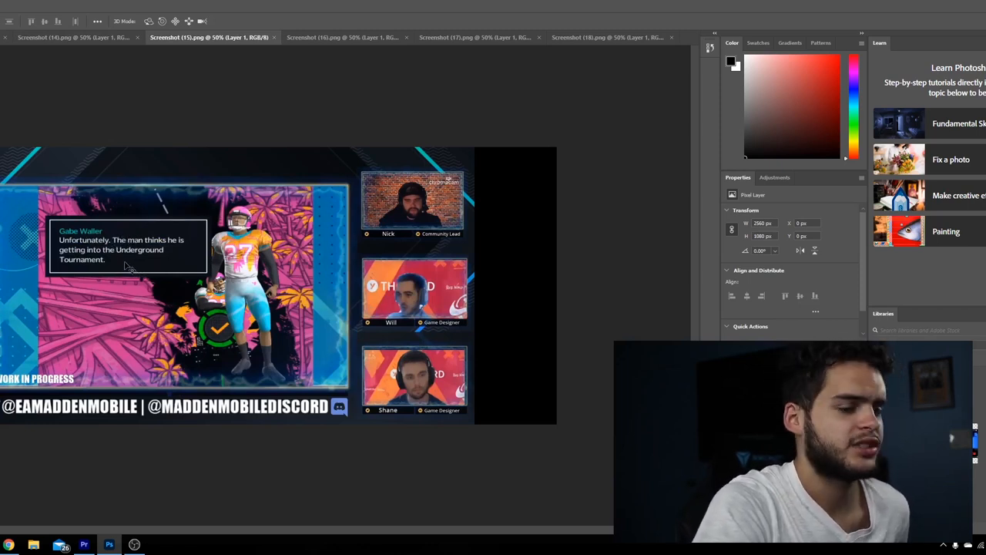
{"action": "mouse_move", "coordinate": [110, 263]}
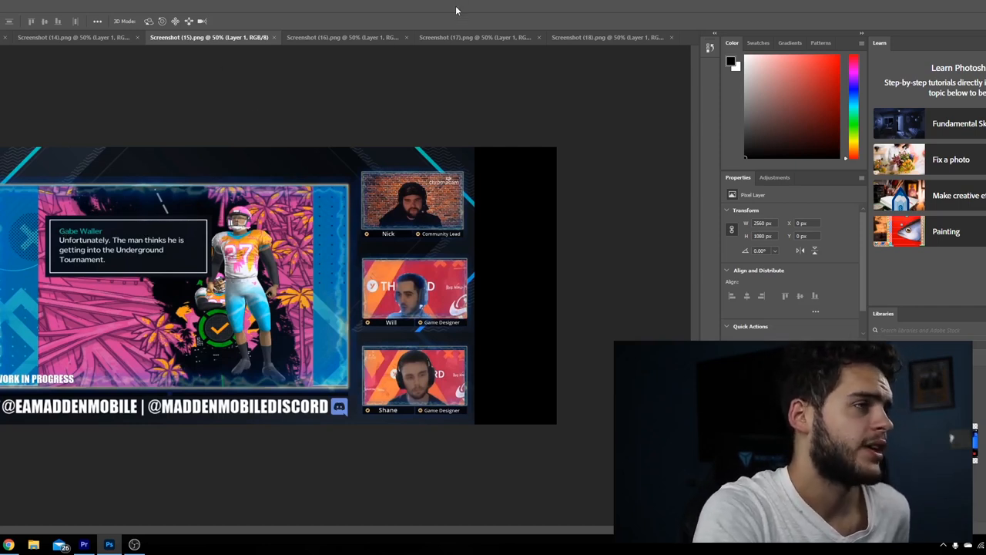
{"action": "left_click", "coordinate": [342, 37]}
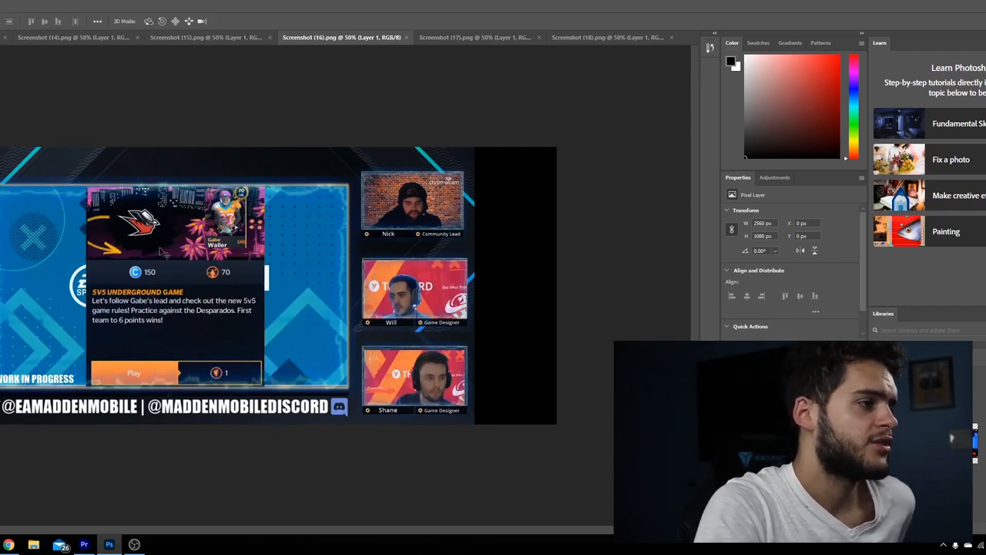
{"action": "mouse_move", "coordinate": [176, 280]}
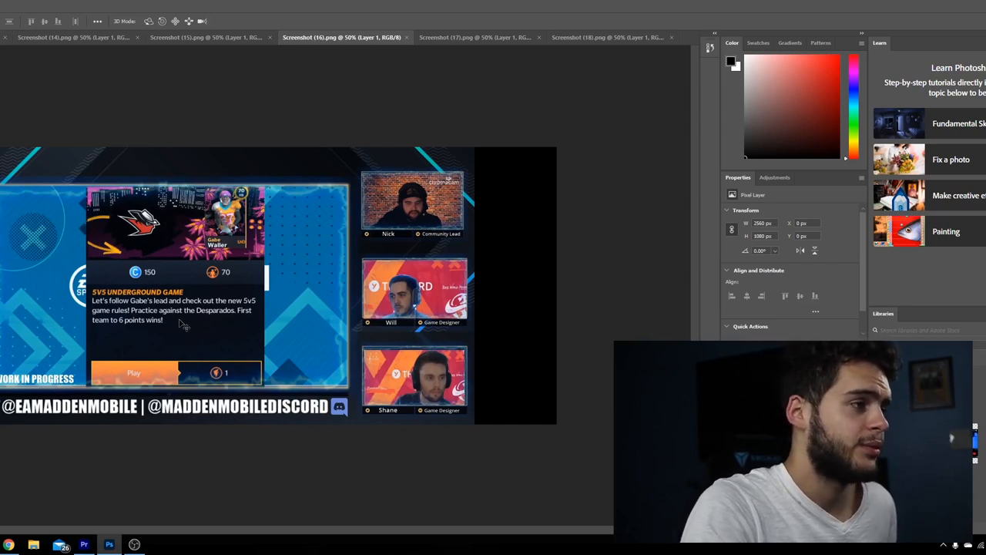
{"action": "mouse_move", "coordinate": [177, 324]}
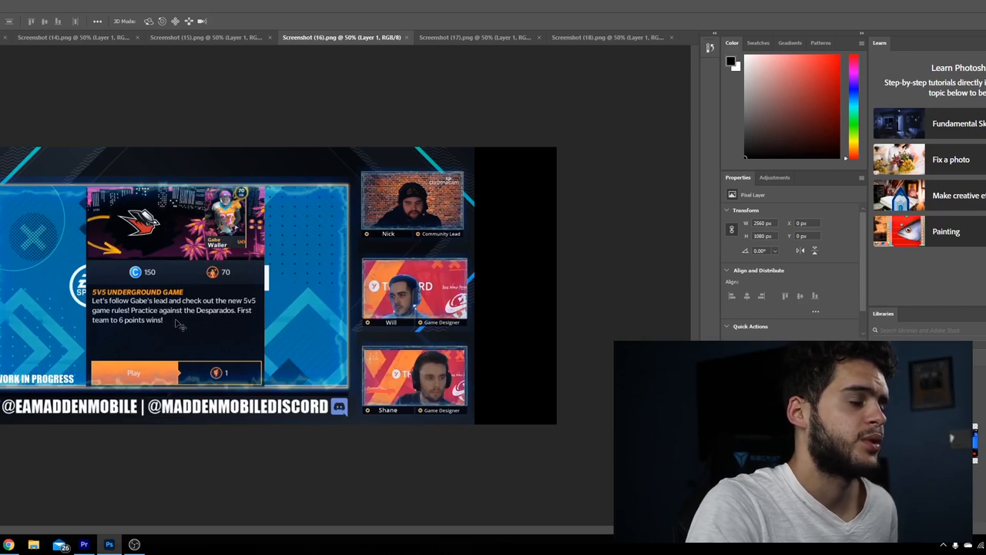
{"action": "mouse_move", "coordinate": [176, 323]}
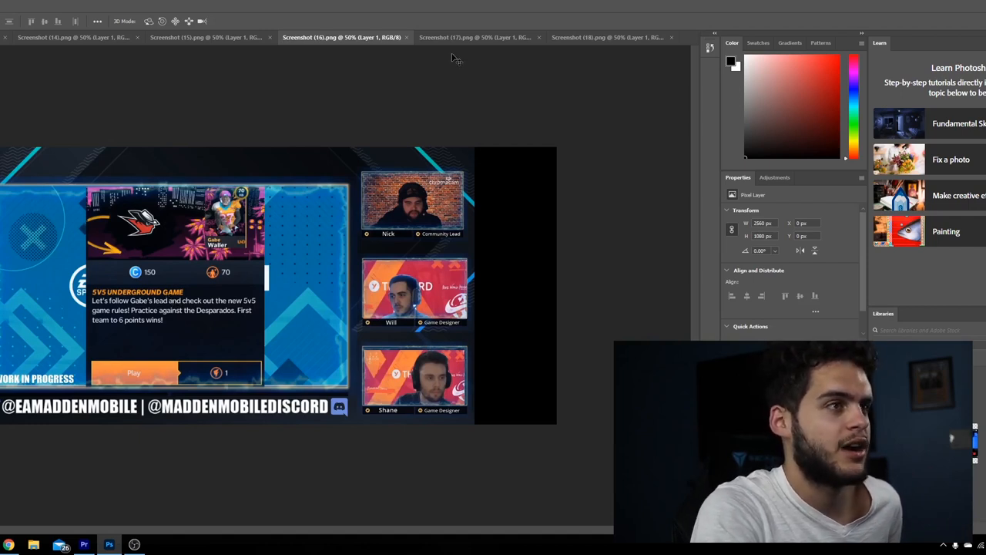
{"action": "left_click", "coordinate": [474, 37]}
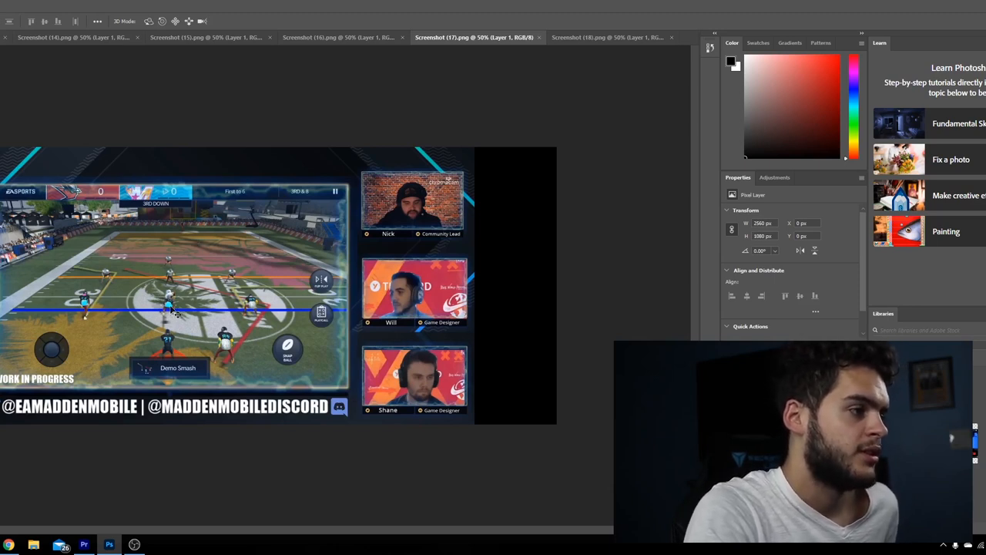
{"action": "mouse_move", "coordinate": [281, 324]}
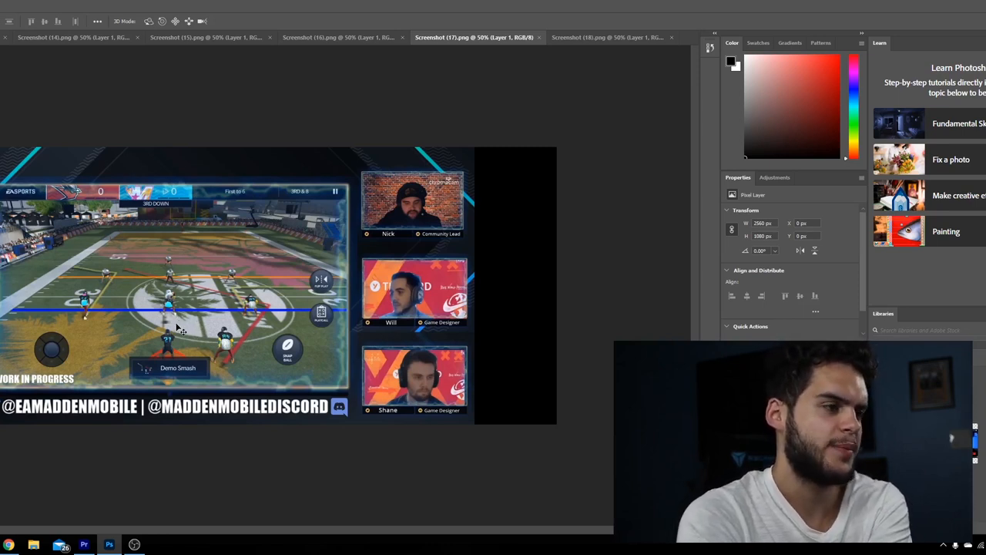
{"action": "mouse_move", "coordinate": [551, 354]}
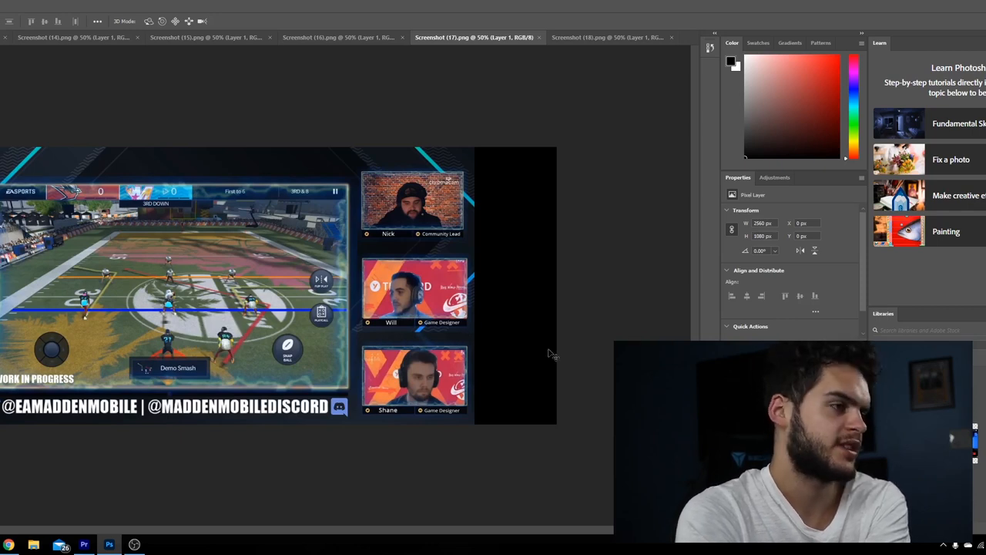
{"action": "mouse_move", "coordinate": [501, 429]}
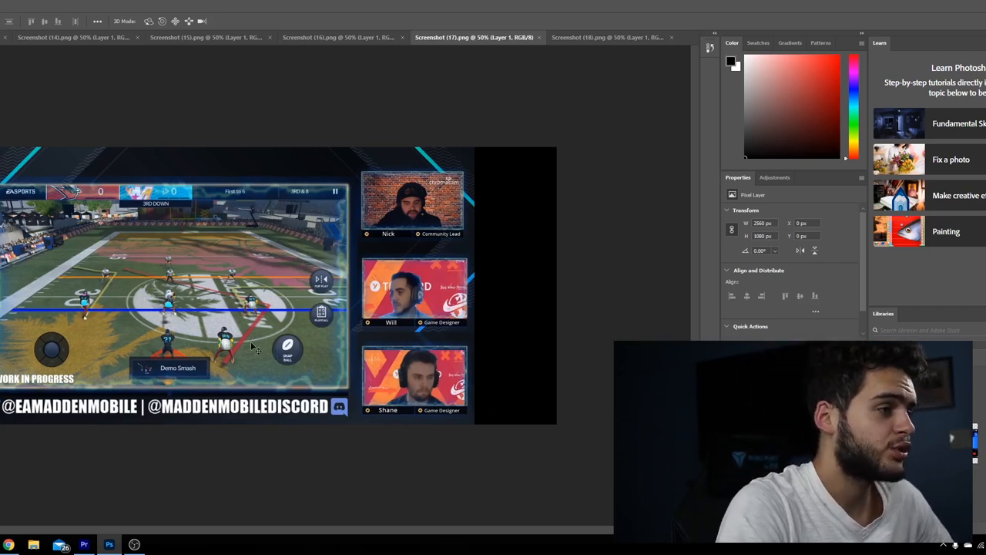
{"action": "mouse_move", "coordinate": [247, 352]}
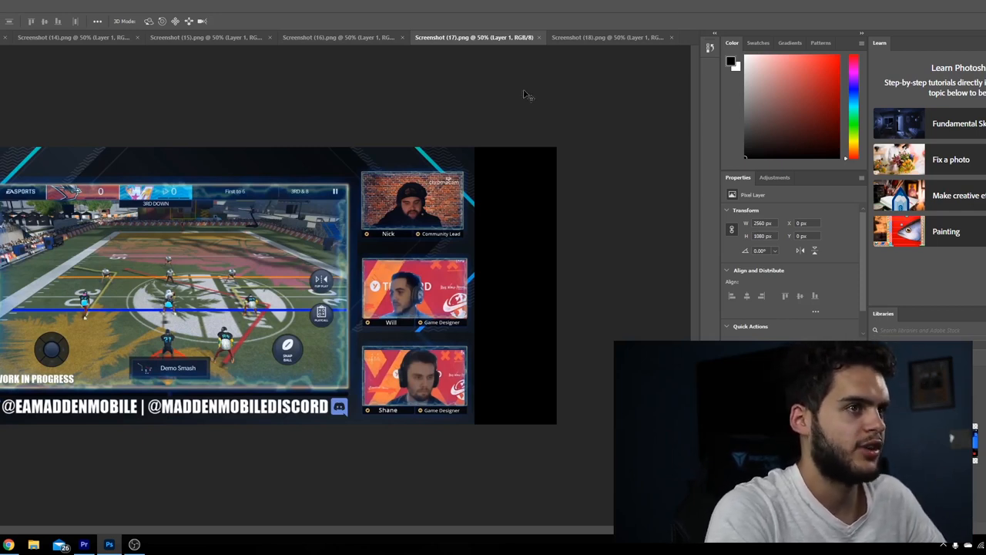
Switch to Screenshot (18).png with the tip about buying and equipping gear with Cred.
{"action": "left_click", "coordinate": [607, 37]}
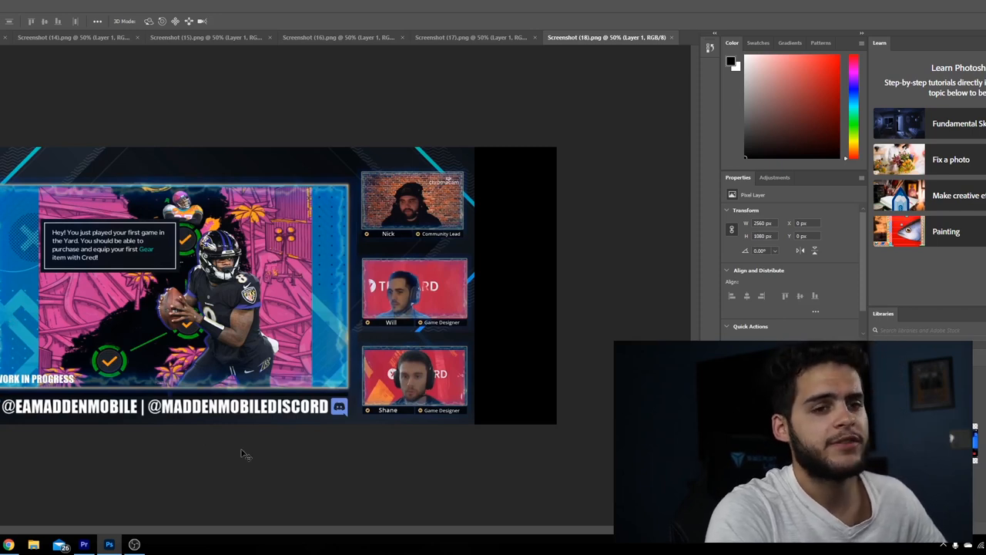
{"action": "mouse_move", "coordinate": [125, 508]}
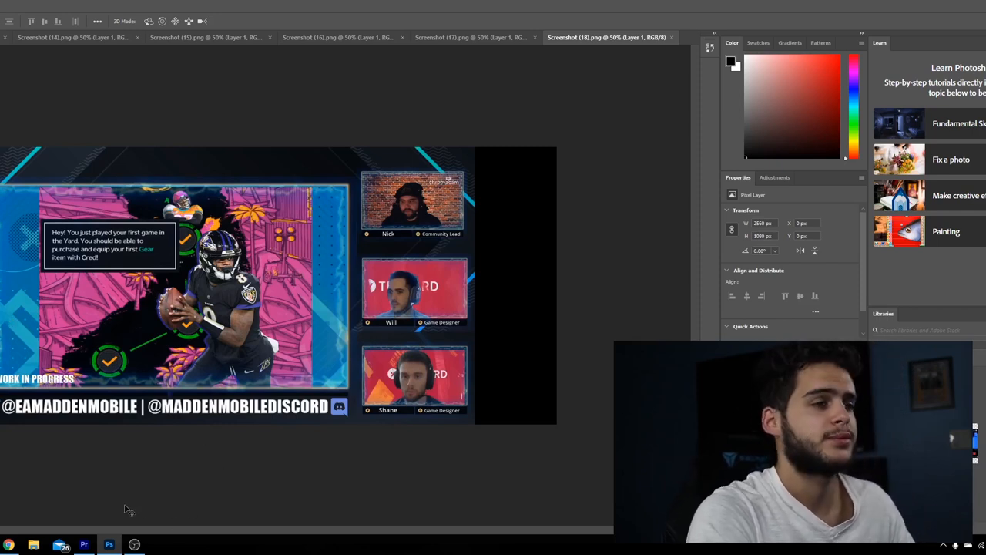